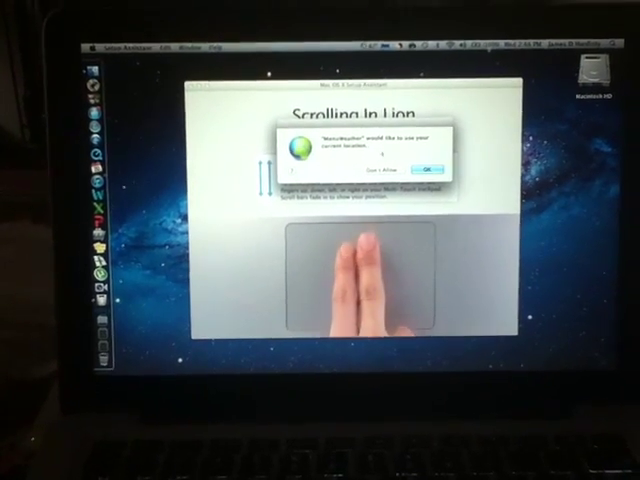
- Allow MenuWeather to use the current location by confirming the alert
{"action": "left_click", "coordinate": [430, 168]}
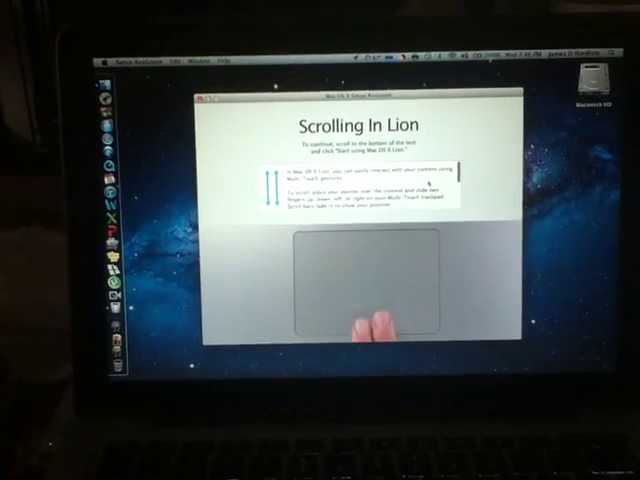
- Scroll the Scrolling in Lion tutorial down until Start using Mac OS X Lion appears
{"action": "scroll", "scroll_direction": "down", "scroll_amount": 3}
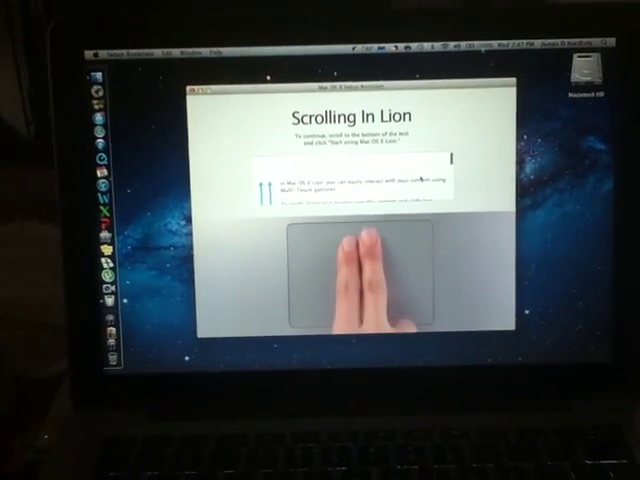
{"action": "scroll", "scroll_direction": "down", "scroll_amount": 3}
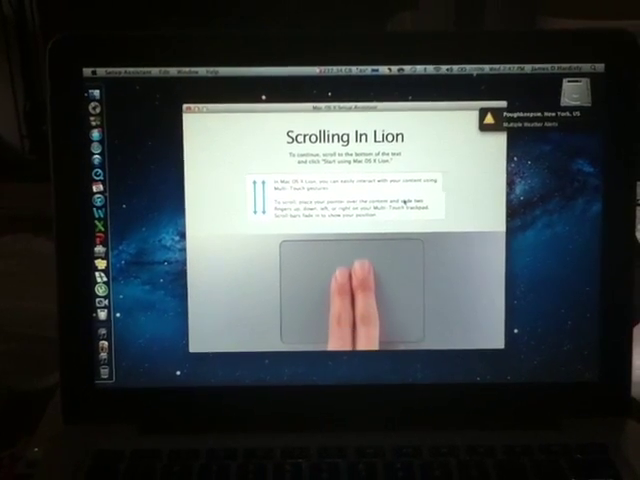
{"action": "scroll", "scroll_direction": "down", "scroll_amount": 3}
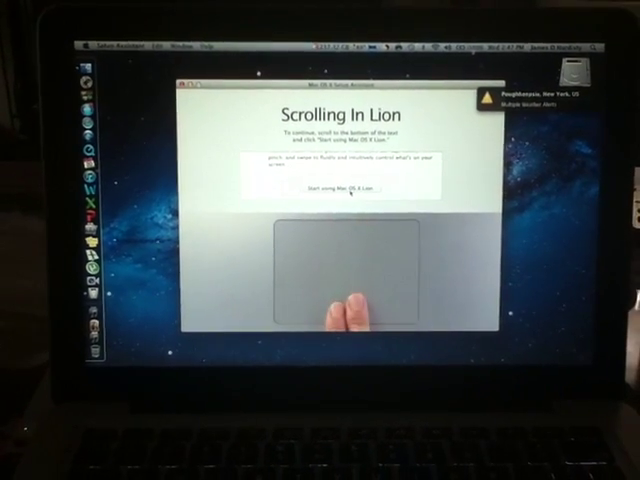
- Choose Start using Mac OS X Lion, then open the menu-bar user switching menu
{"action": "left_click", "coordinate": [345, 187]}
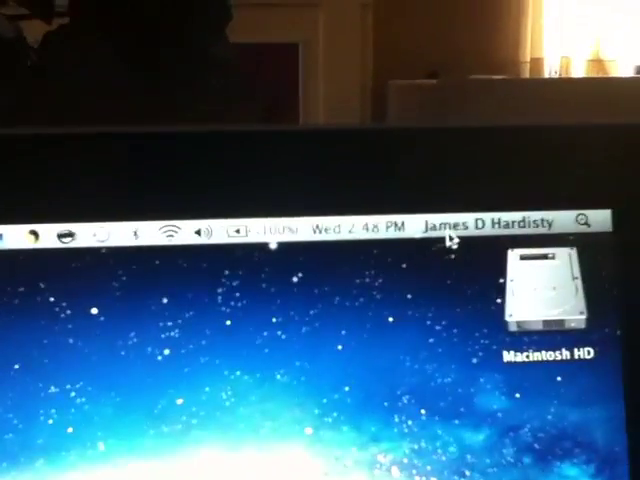
{"action": "left_click", "coordinate": [510, 185]}
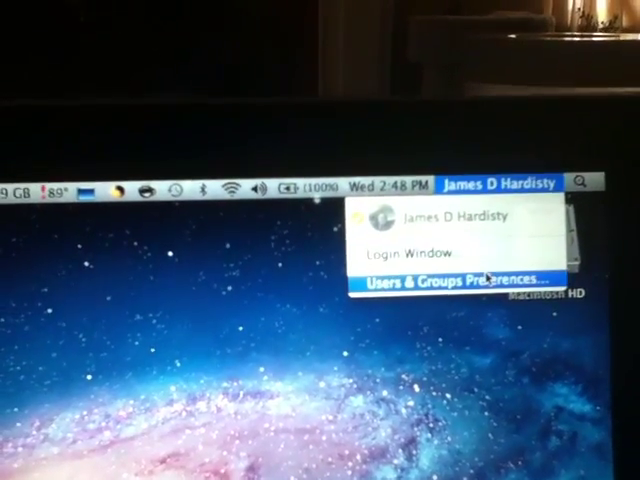